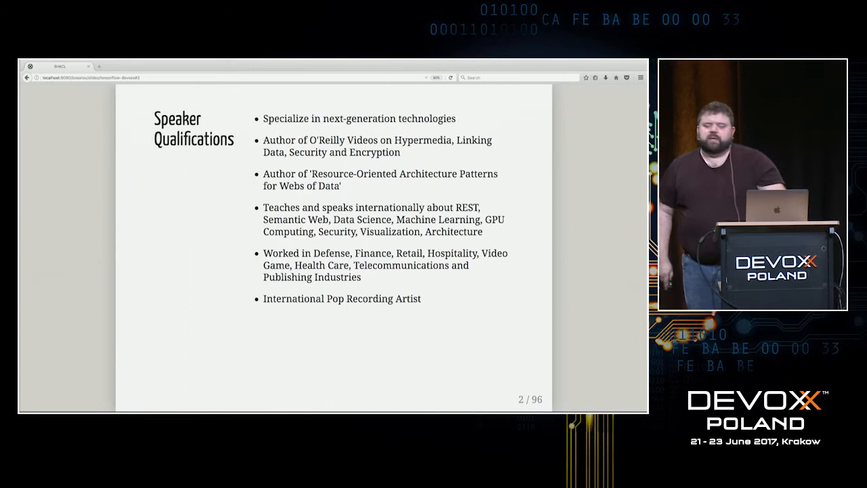
# - Advance the slide deck to slide 5, the O'Neil and Schutt data science process diagram
pyautogui.press('Right')
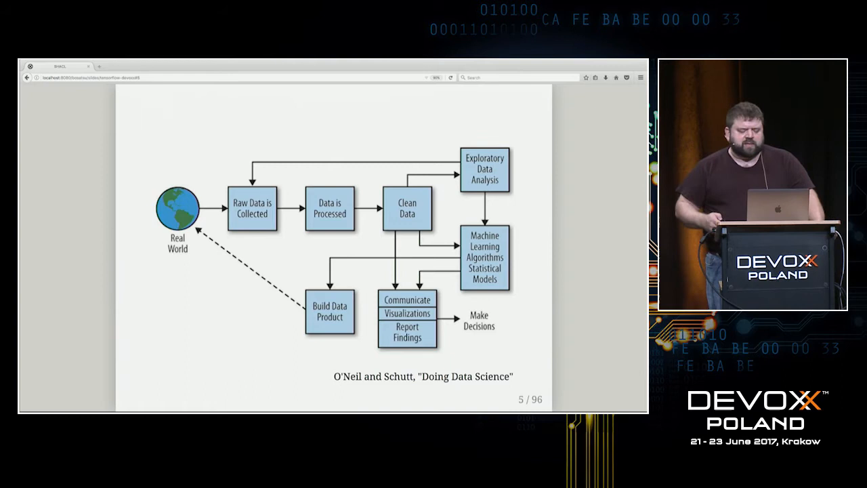
# - Advance to slide 7, About TensorFlow, showing its first two bullet points
pyautogui.press('right')
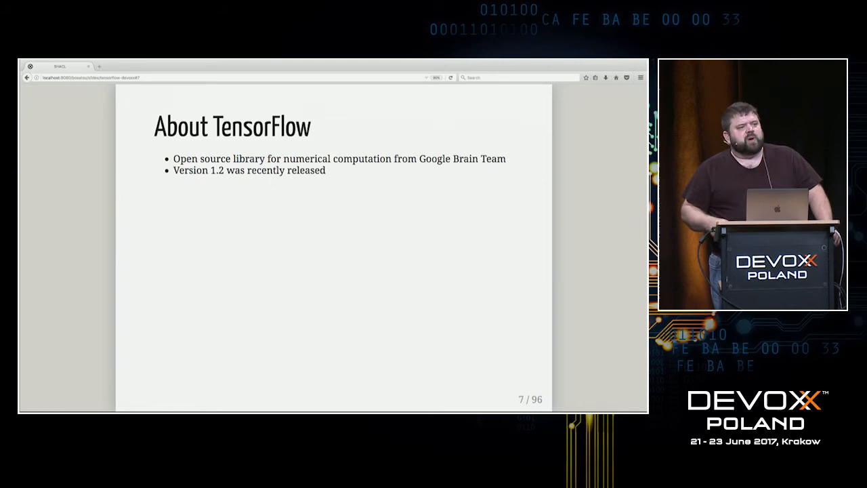
# - Reveal the About TensorFlow bullets through slide 11, ending with tensors flowing through nodes
pyautogui.press('Right')
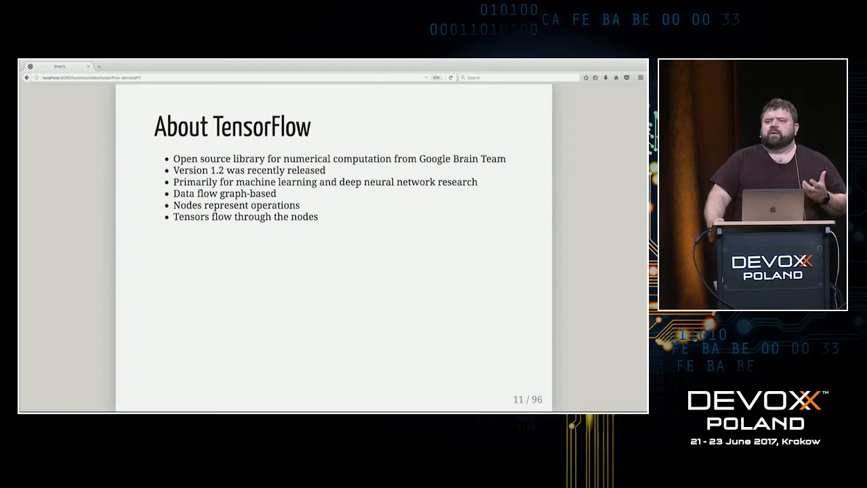
# - Reveal the CPU/GPU, cluster scaling and ecosystem bullets, reaching slide 15, 'When should I use it?'
pyautogui.press('Right')
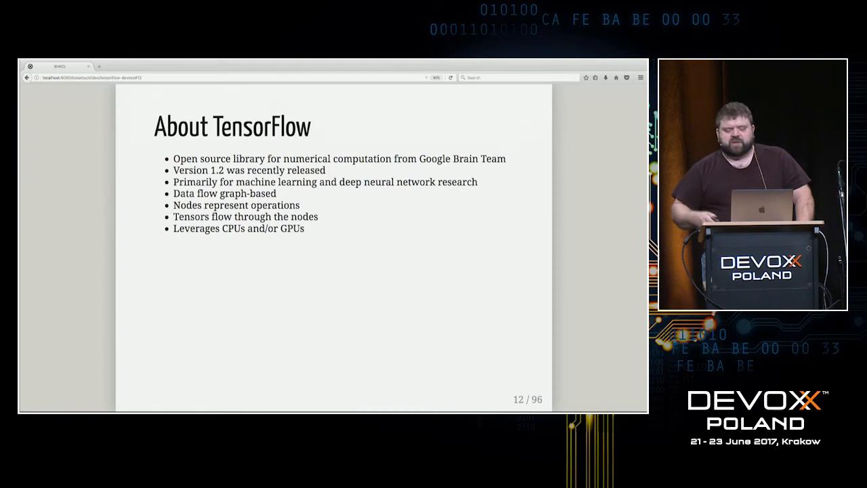
pyautogui.press('right')
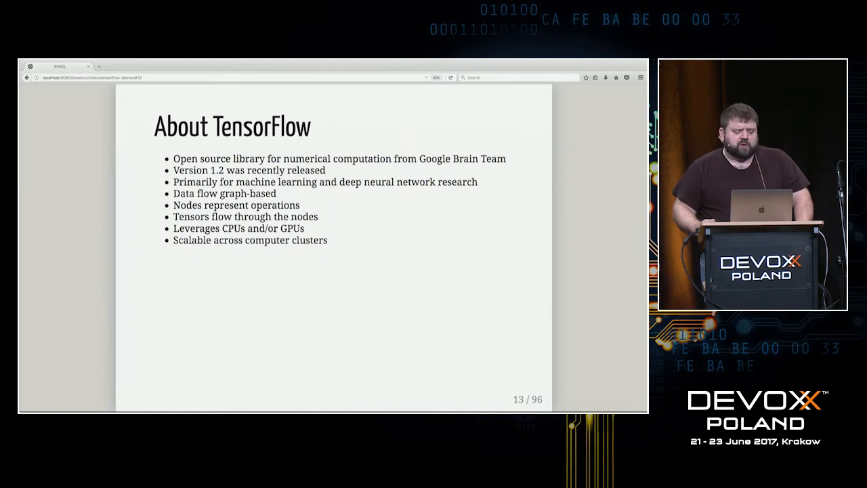
pyautogui.press('right')
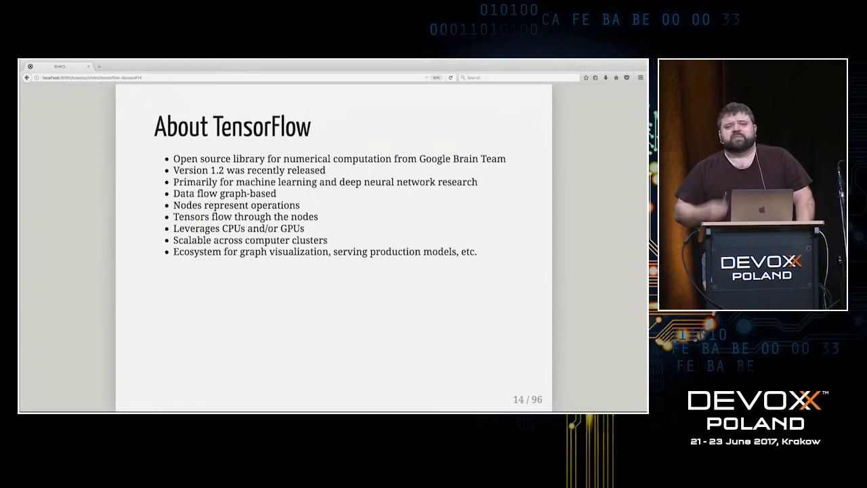
pyautogui.press('right')
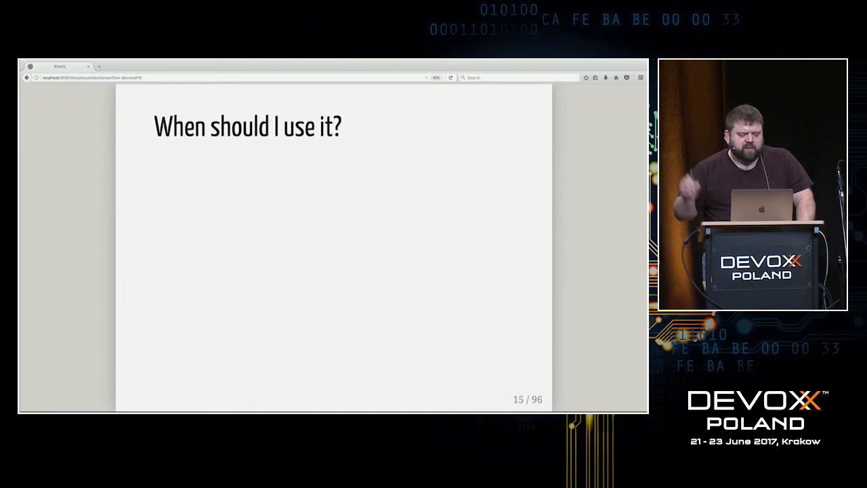
# - Advance past the use-case slides to slide 24, 'What is a Tensor?', with rank 0 and rank 1 examples
pyautogui.press('right')
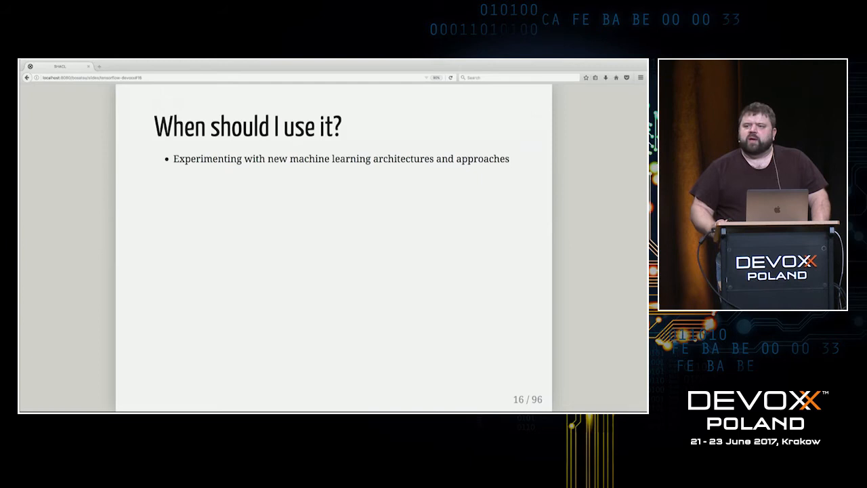
pyautogui.press('Right')
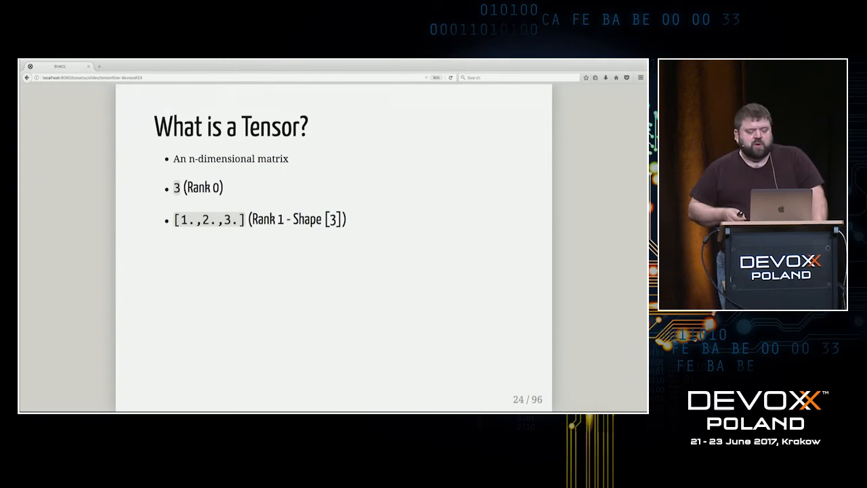
# - Move past the tensor slide to slide 28, the tensorflow.org/install link
pyautogui.press('right')
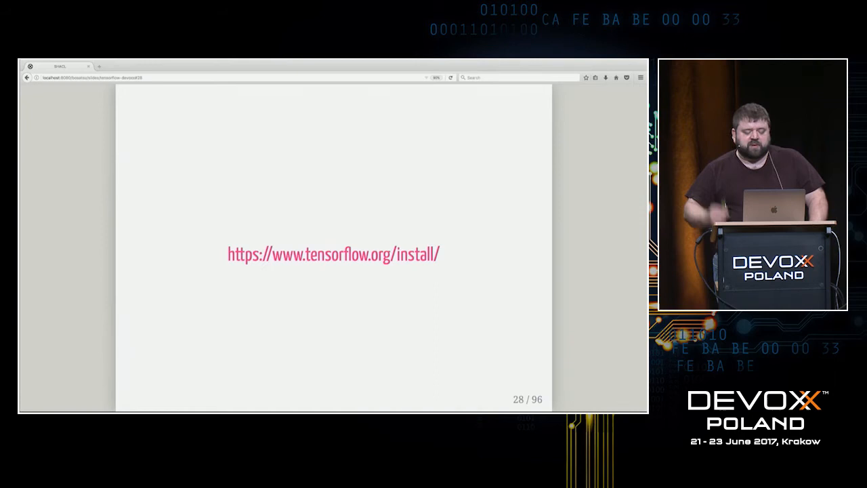
# - Advance past the install link to slide 35, TensorFlow output creating two GeForce GTX 1080 devices
pyautogui.press('Right')
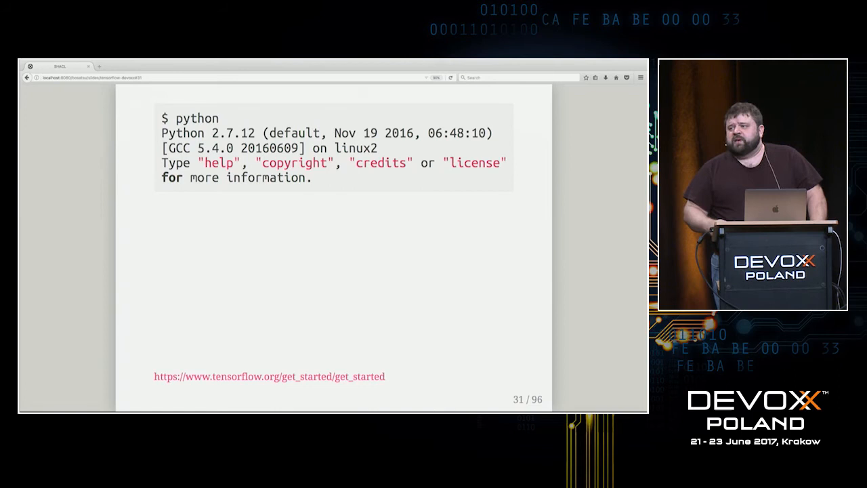
pyautogui.press('right')
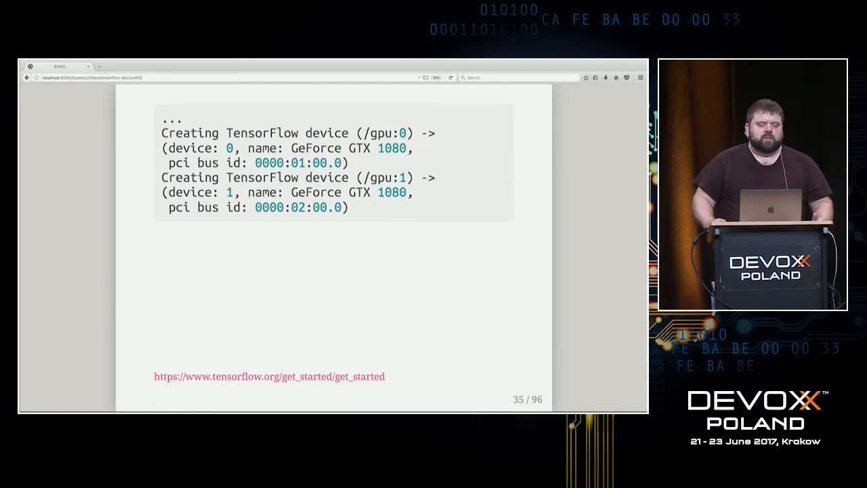
# - Advance through the Add node example to slide 45, sess.run(adder_node, {a:3, b:4.5}) printing 7.5
pyautogui.press('right')
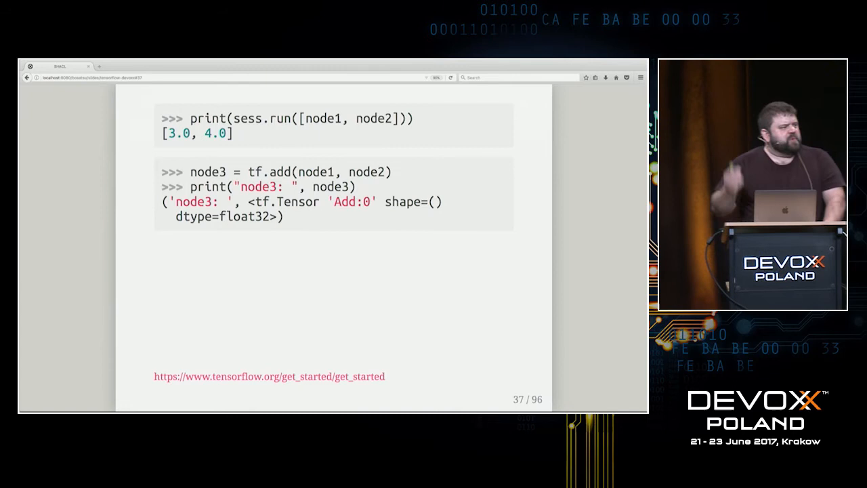
pyautogui.press('Right')
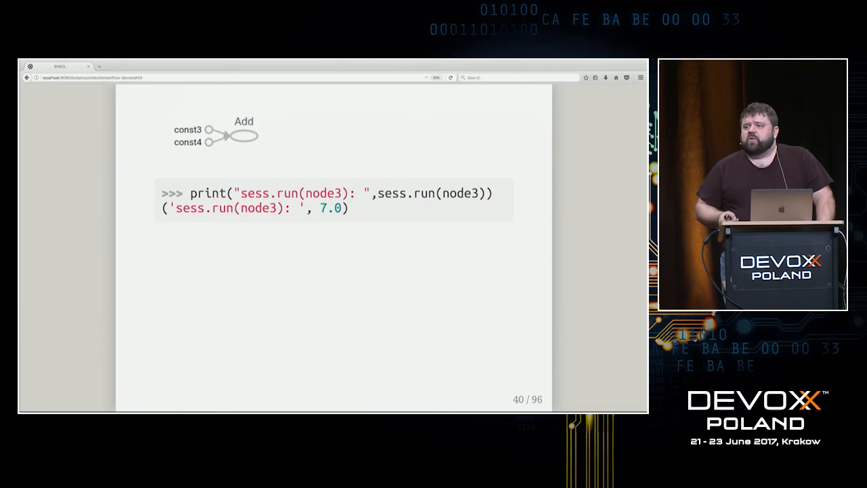
pyautogui.press('Right')
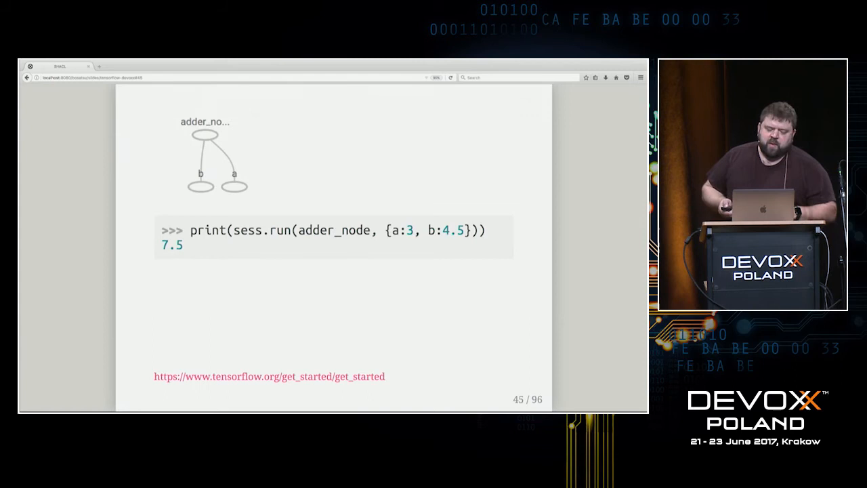
# - Advance to slide 50, the TensorBoard example writing the session graph with tf.train.SummaryWriter
pyautogui.press('Right')
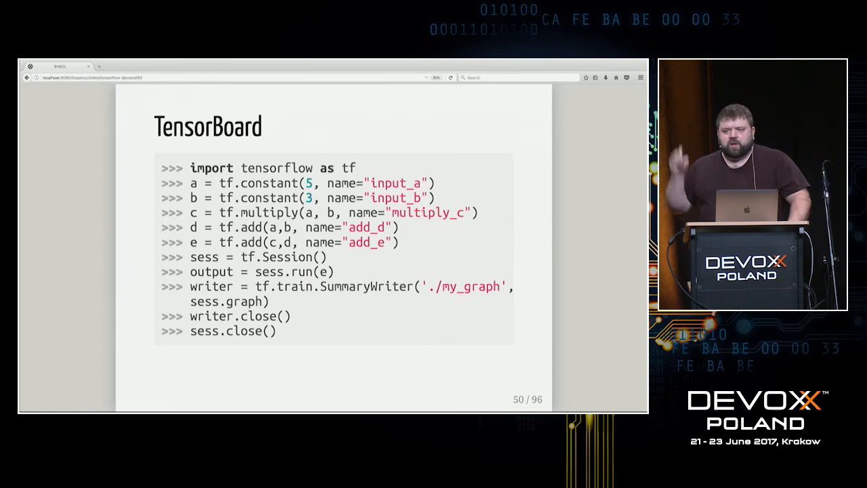
# - Advance to slide 54, defining W, b, x and linear_model and running global_variables_initializer
pyautogui.press('right')
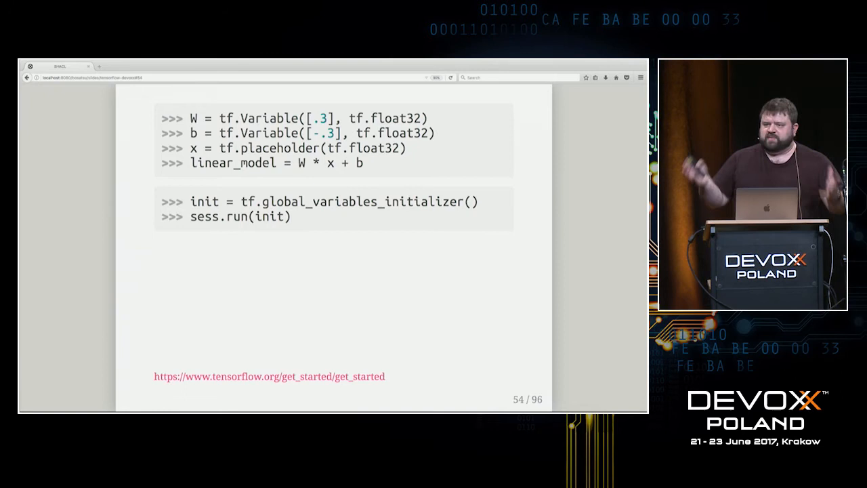
# - Advance to slide 56 with the placeholder, squared_deltas and loss code printing 23.66
pyautogui.press('right')
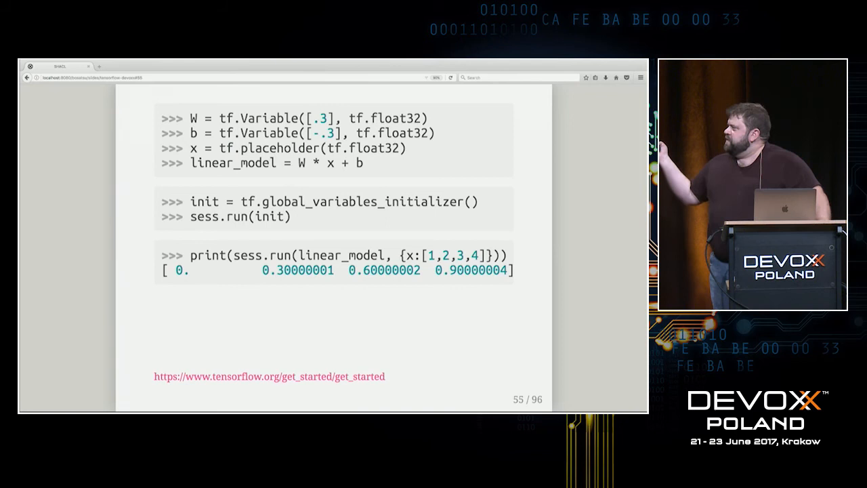
pyautogui.press('Right')
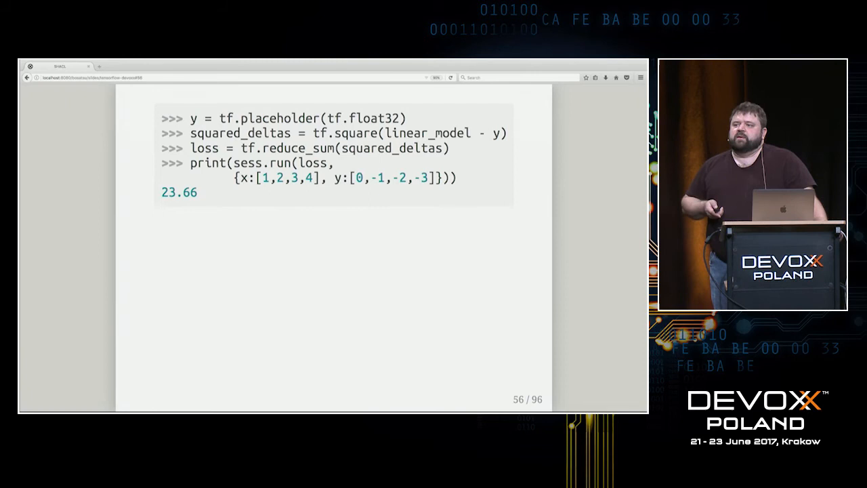
# - Advance to slide 57 where tf.assign sets W=-1 and b=1 so the loss prints 0.0
pyautogui.press('right')
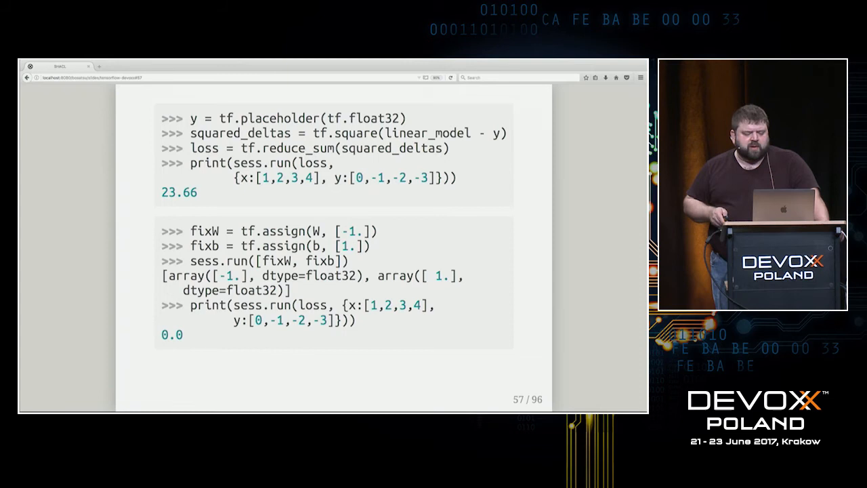
# - Advance to the 'Try TensorFlow' title slide, 61 of 96
pyautogui.press('right')
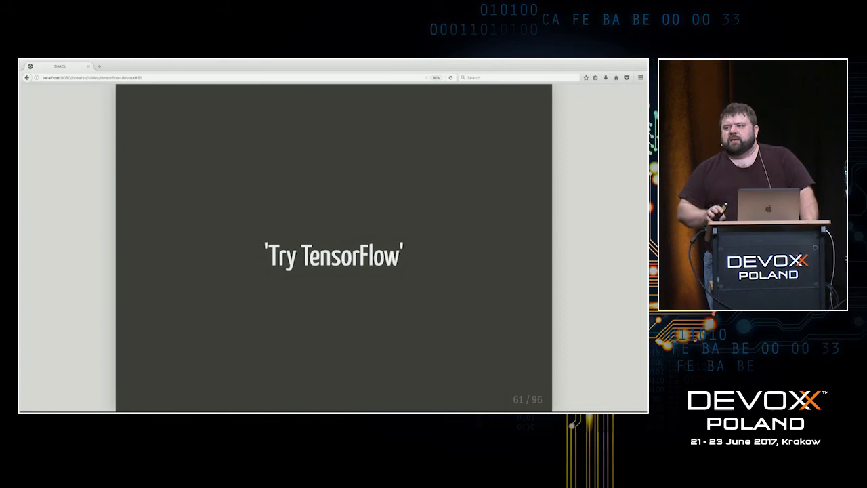
# - Advance past the bcomposes examples link to the two-cluster scatter plot on slide 63
pyautogui.press('right')
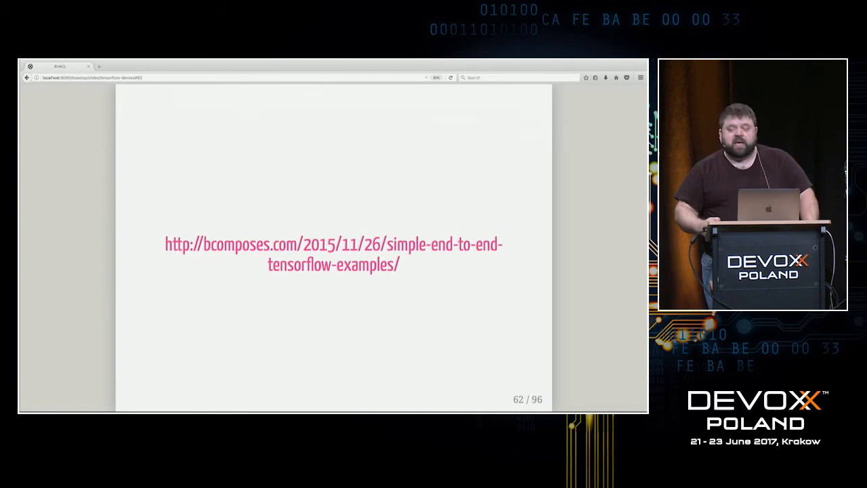
pyautogui.press('Right')
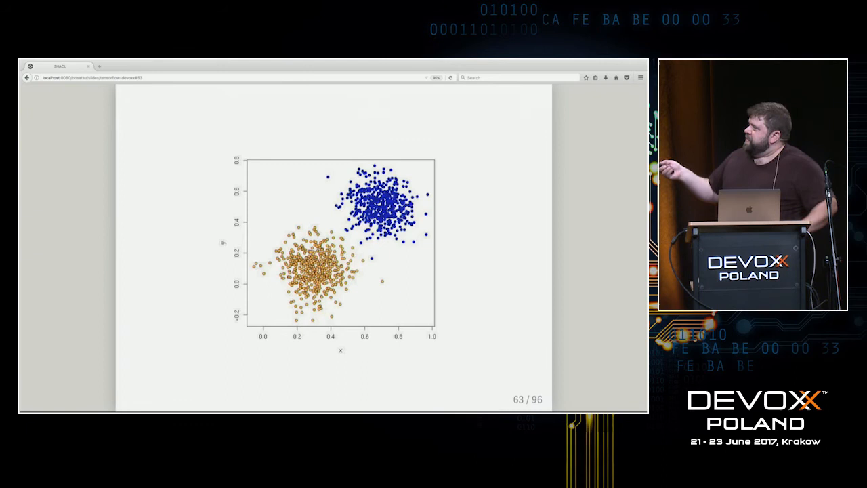
# - Advance through the softmax.py run to slide 65 with weight matrix, bias and accuracy 1.0
pyautogui.press('right')
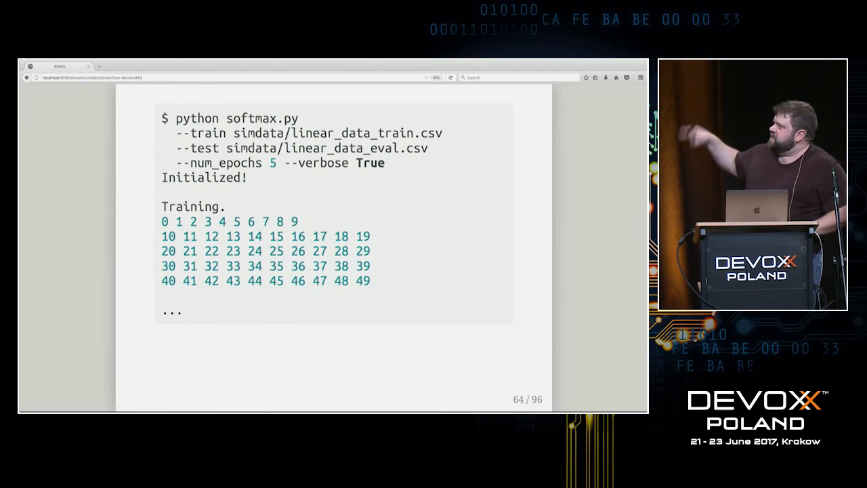
pyautogui.press('right')
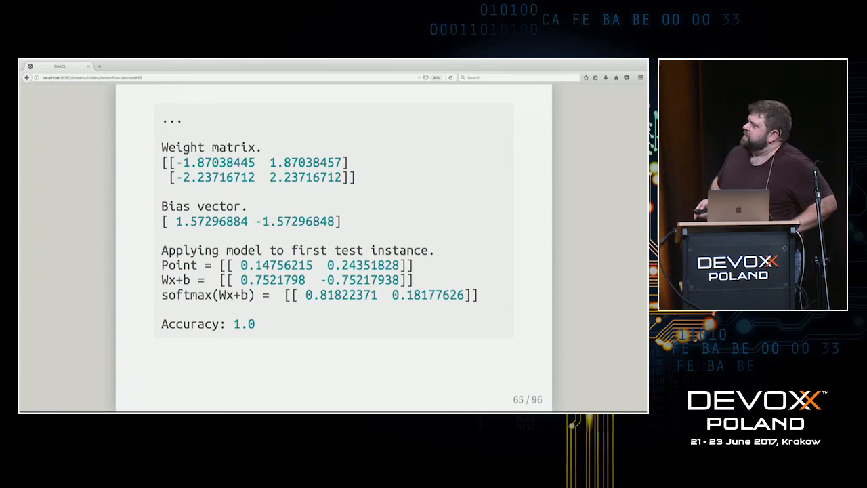
# - Advance to slide 71, hidden.py on moon data with accuracy 0.971 and decision-boundary plot
pyautogui.press('right')
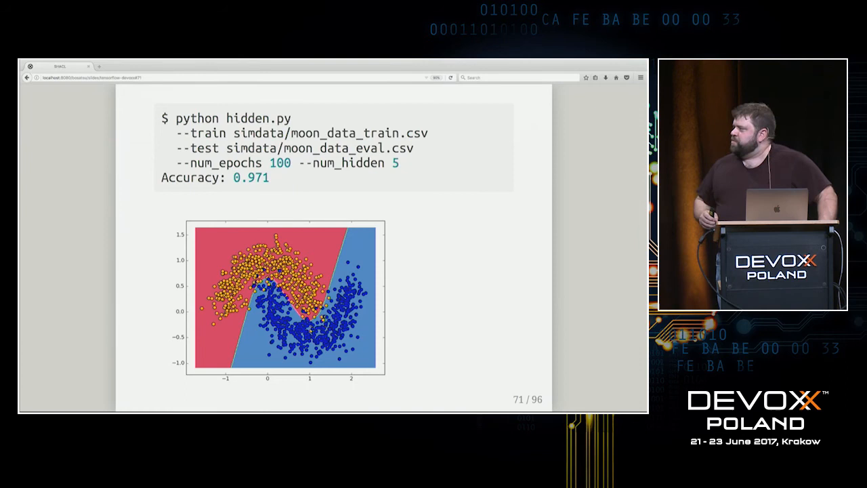
# - Advance past the saturn-data results to the 'Fun With TensorFlow' title slide 77
pyautogui.press('right')
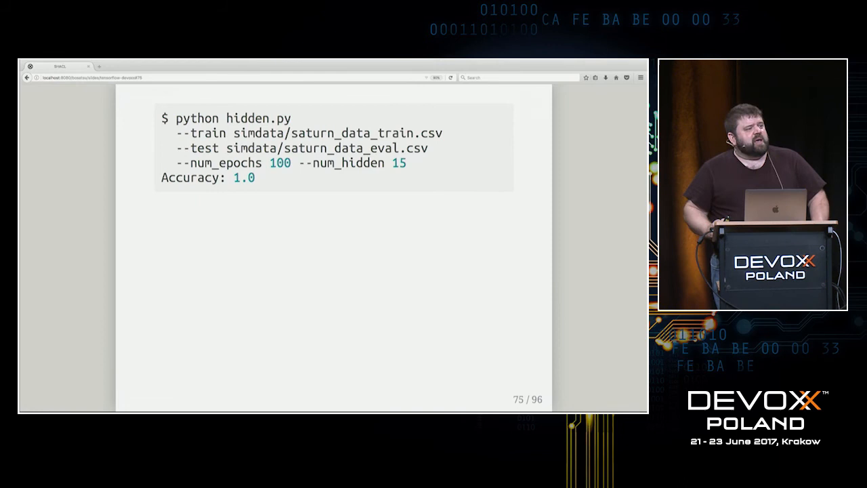
pyautogui.press('Right')
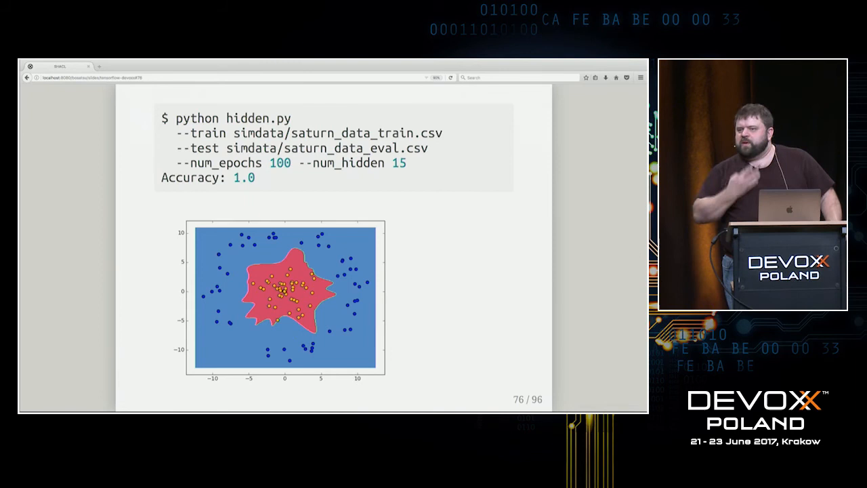
pyautogui.press('Right')
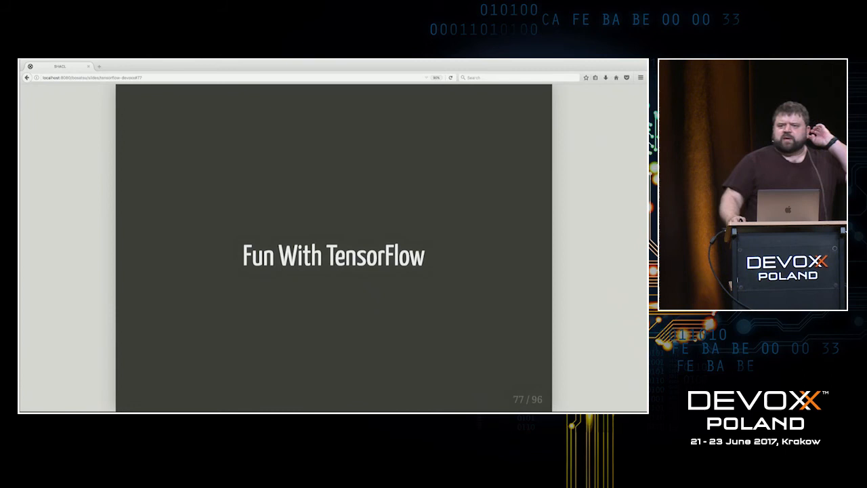
# - Advance to slide 78 with the tensorflow.org/tutorials/image_recognition link
pyautogui.press('Right')
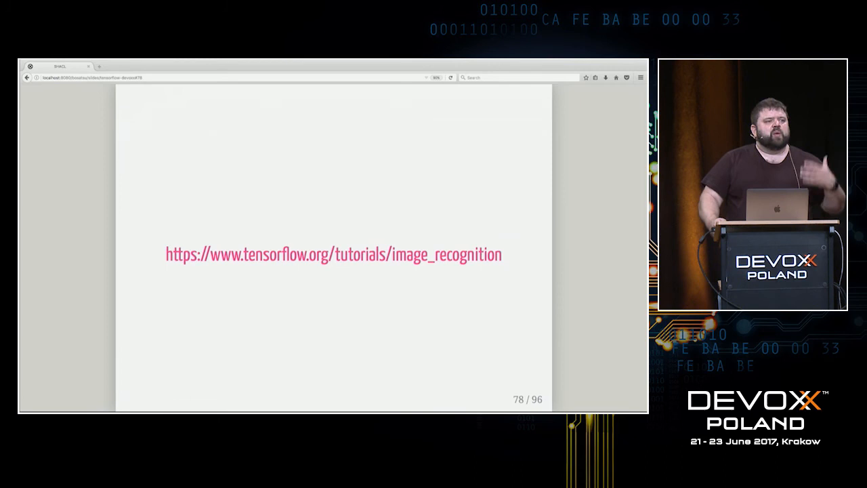
# - Advance through the image recognition setup to slide 85, classify_image.py labelling a pug at 0.71793
pyautogui.press('Right')
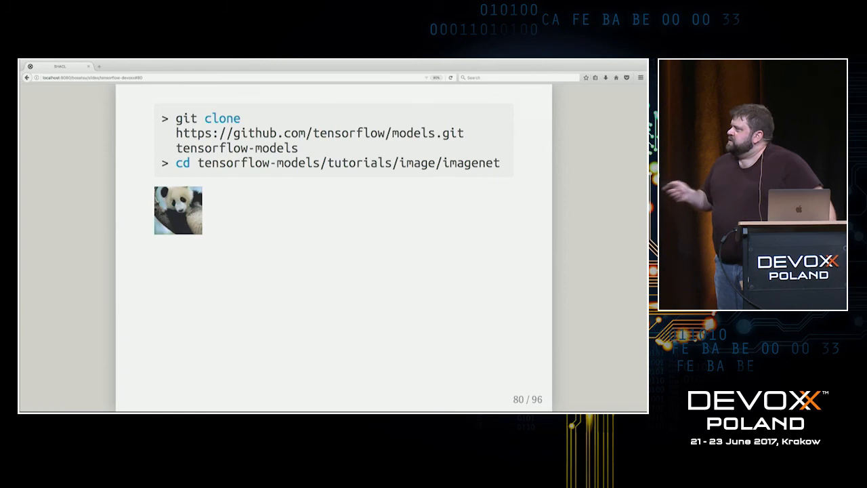
pyautogui.press('right')
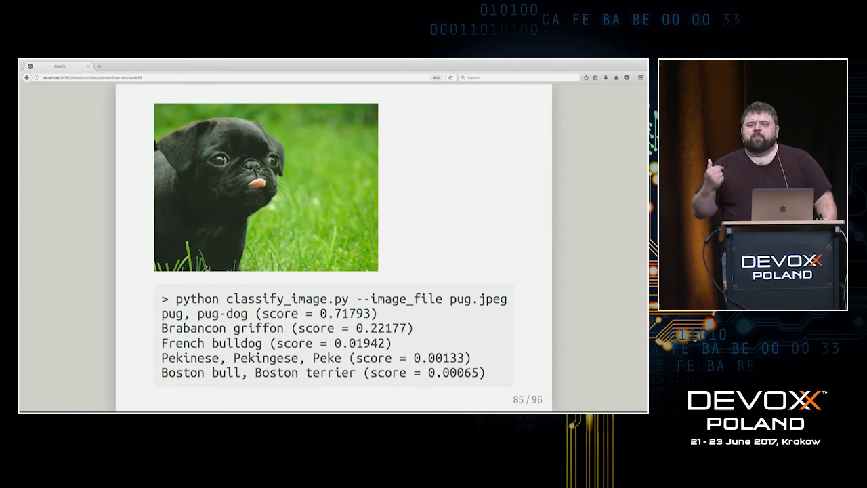
# - Advance past the Sorting Cucumbers example to the 'Next Steps with TensorFlow' slide 89
pyautogui.press('Right')
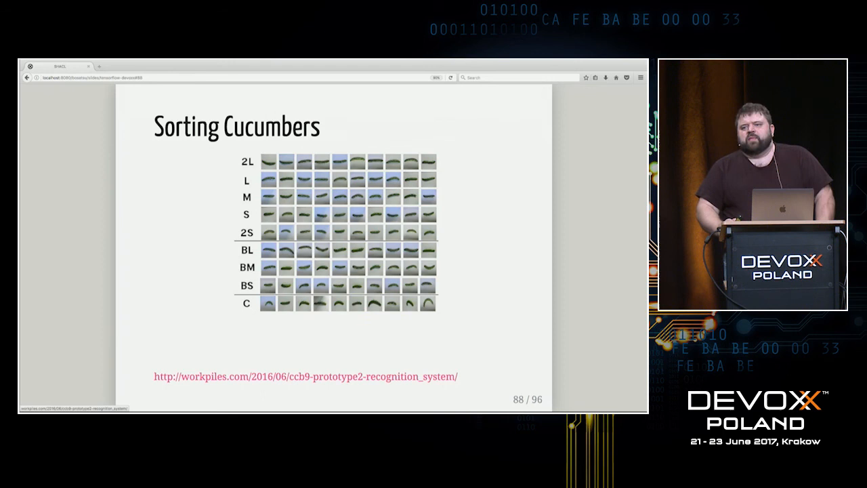
pyautogui.press('right')
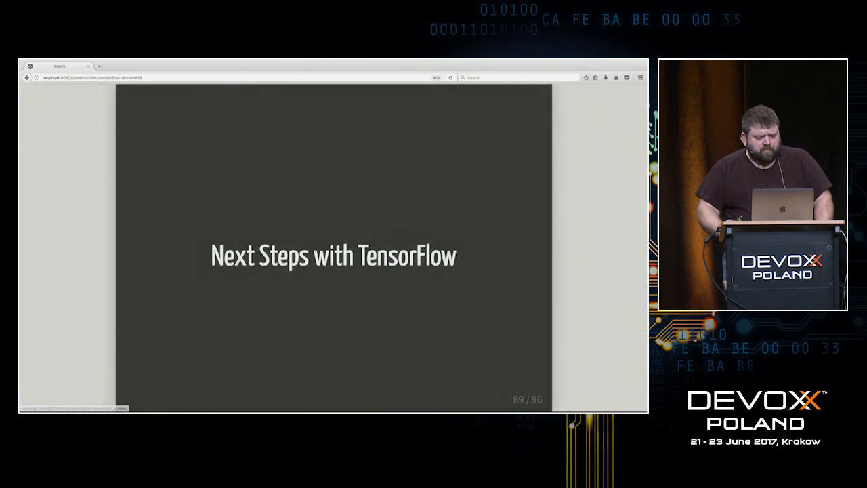
# - Advance to slide 91, Beyond Training, listing TensorFlow for Mobile and TensorFlow Serving
pyautogui.press('right')
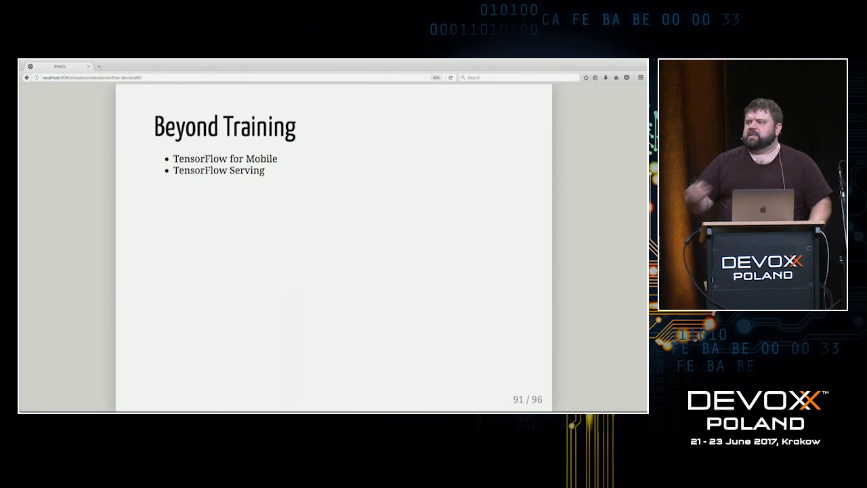
# - Reveal the Research Cloud and Distributed TensorFlow points, then reach the grpc localhost:2222 code on slide 94
pyautogui.press('right')
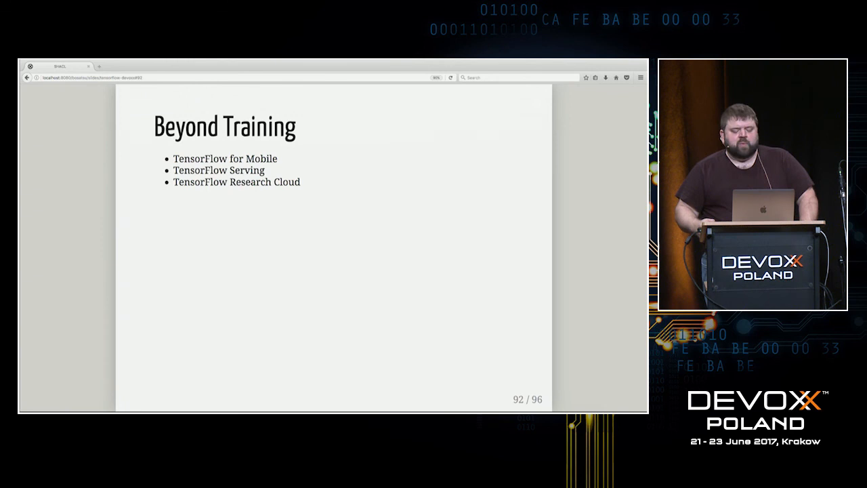
pyautogui.press('right')
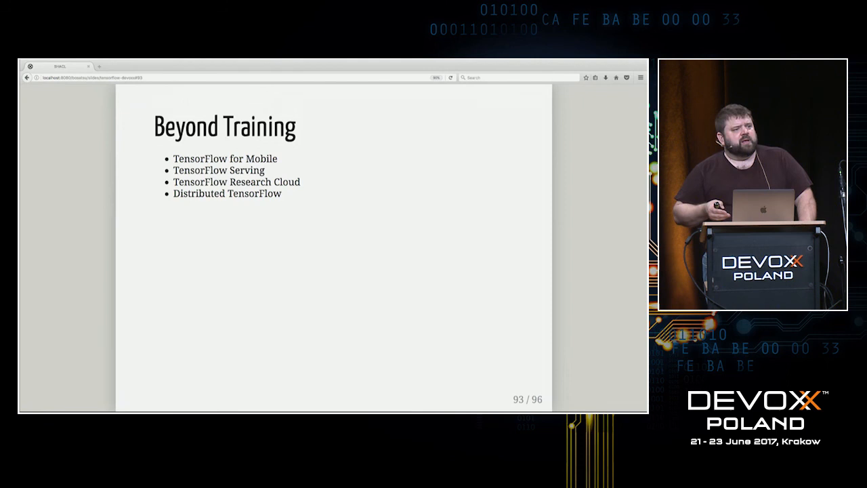
pyautogui.press('right')
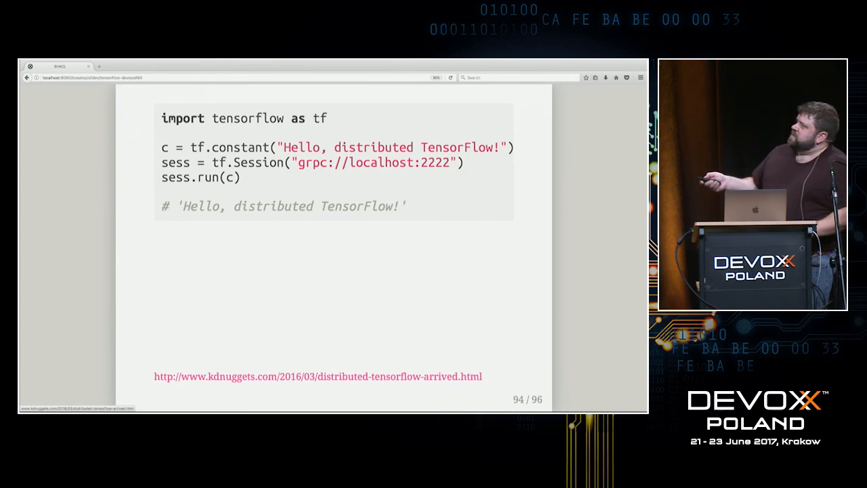